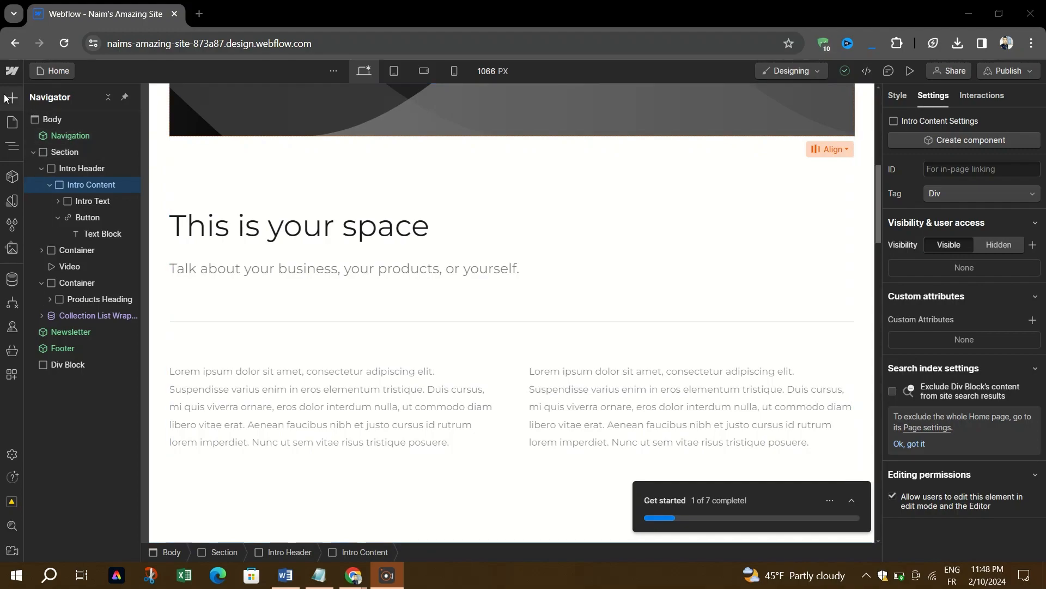
mouse_move(11, 98)
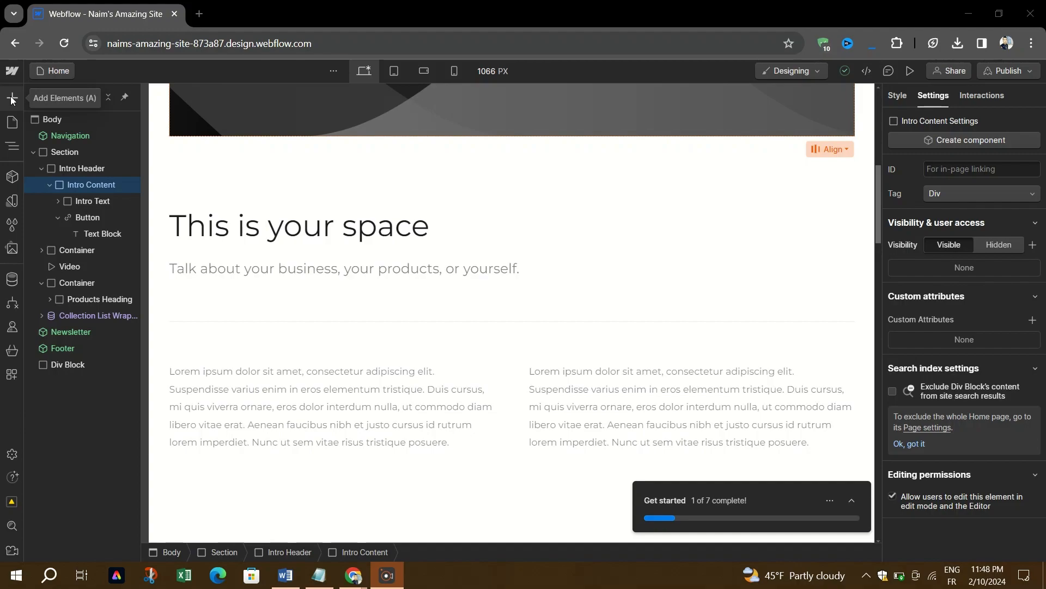
Step: Drag a Facebook element from the Add panel into the intro Container just after the divider
click(10, 99)
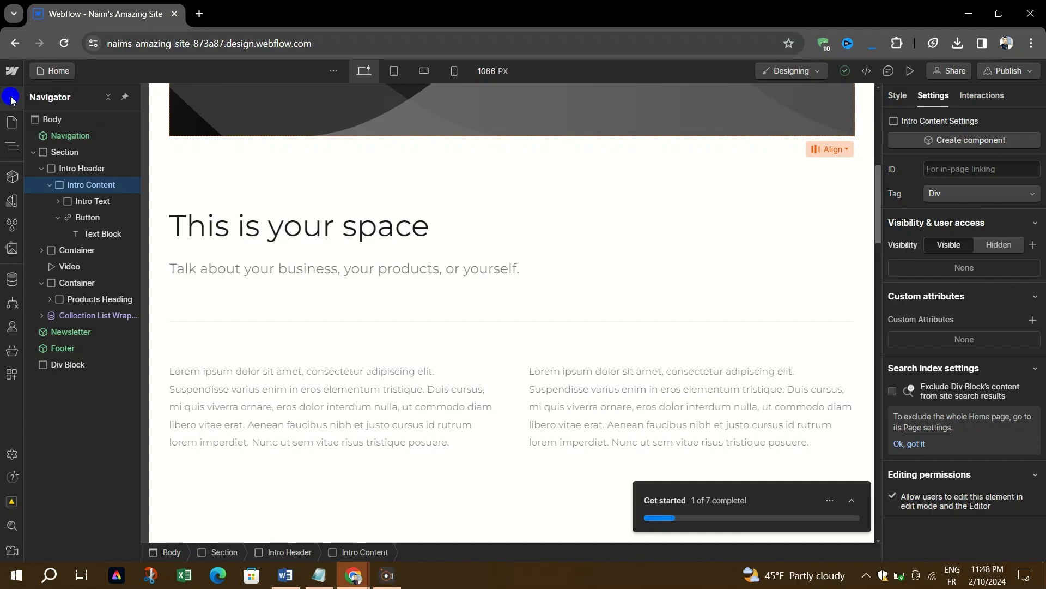
click(10, 98)
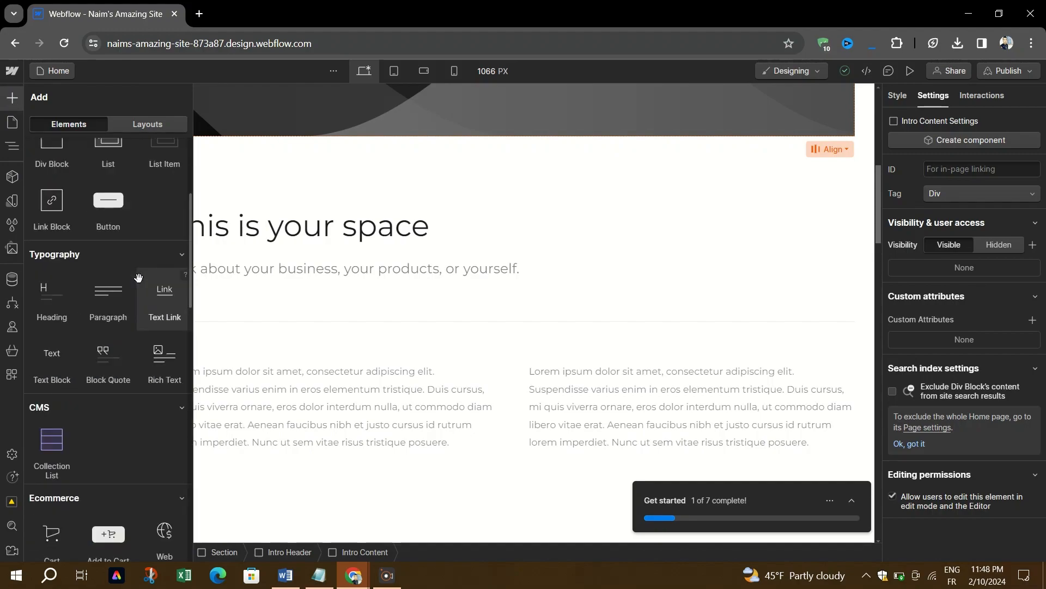
scroll(down, 3)
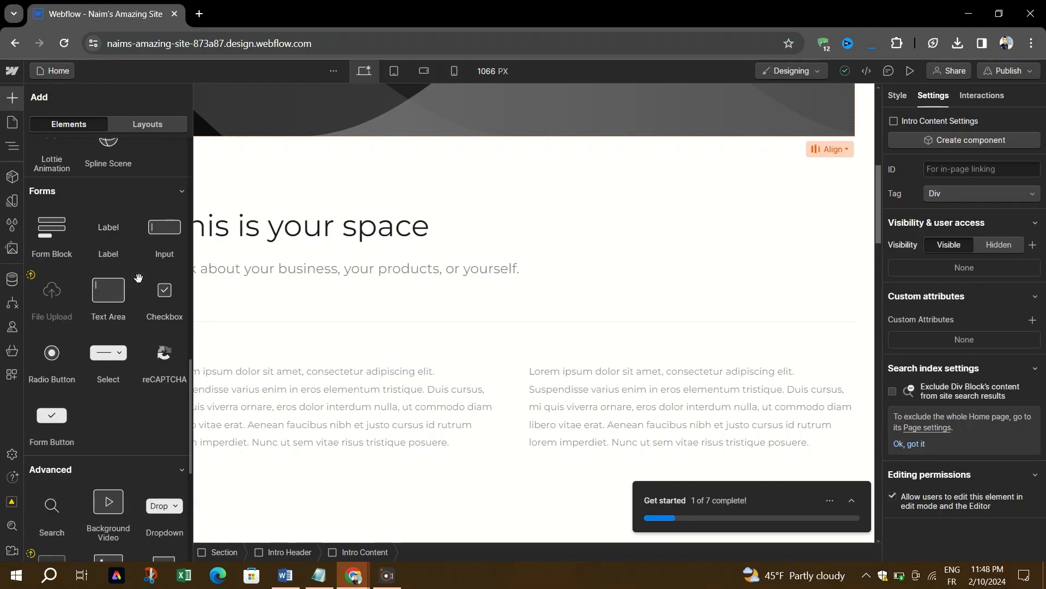
scroll(down, 3)
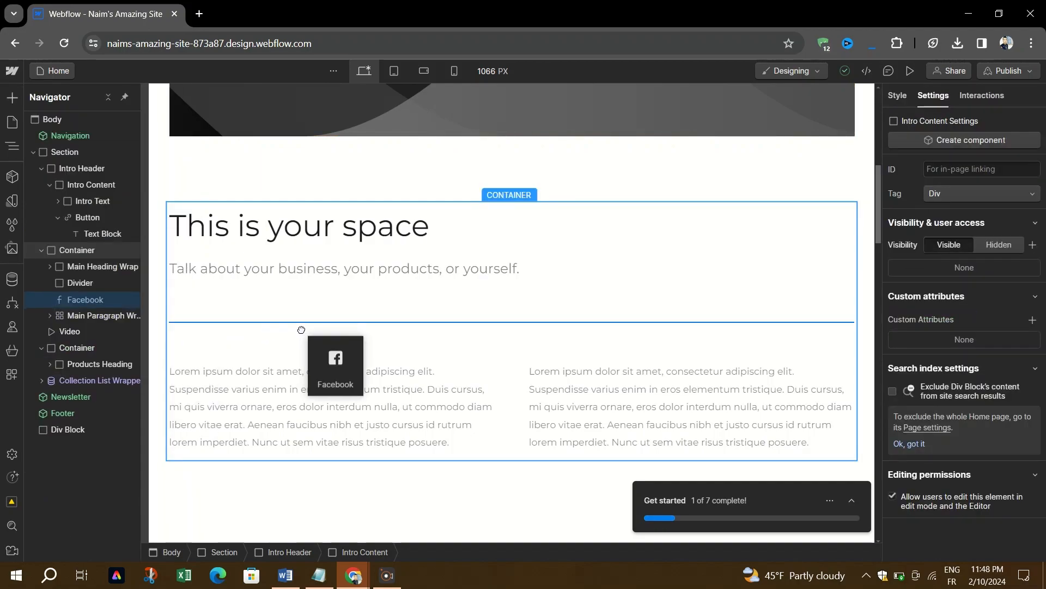
Step: In the Facebook element's settings, switch its layout from Box to Button for a compact Follow 94K badge
click(336, 364)
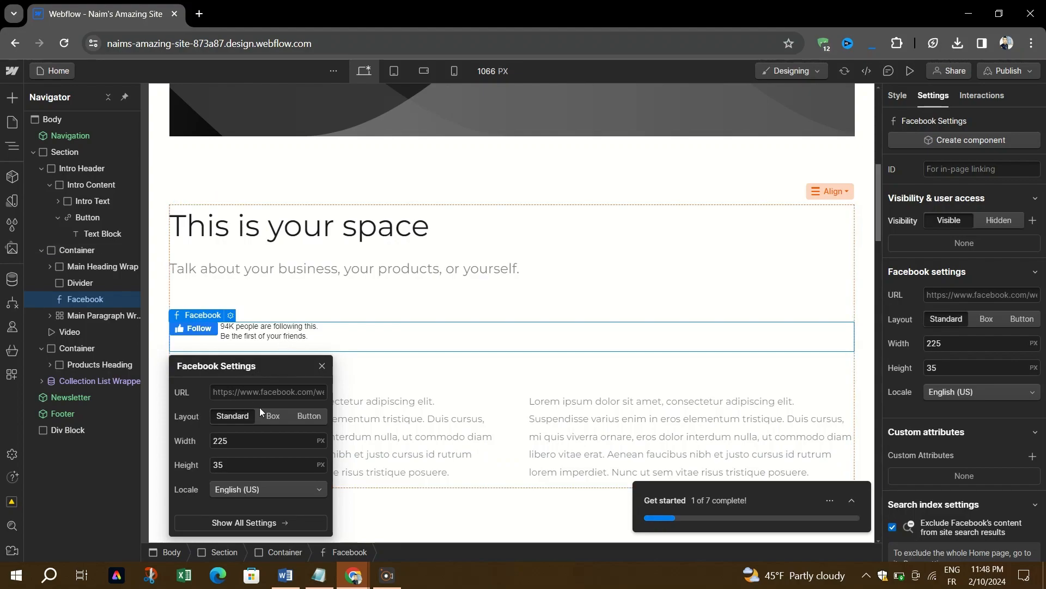
click(273, 416)
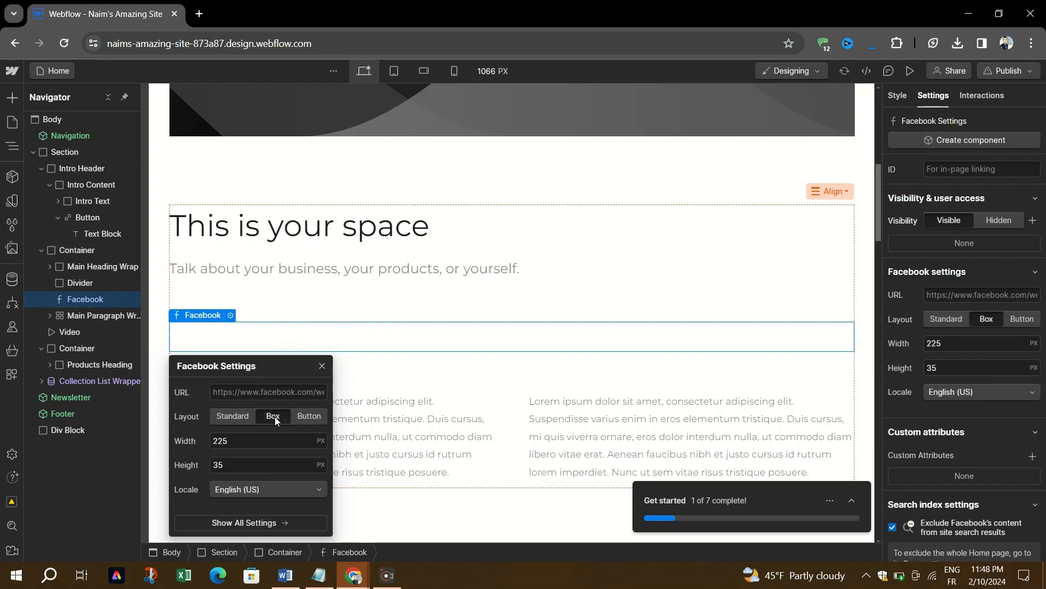
click(310, 416)
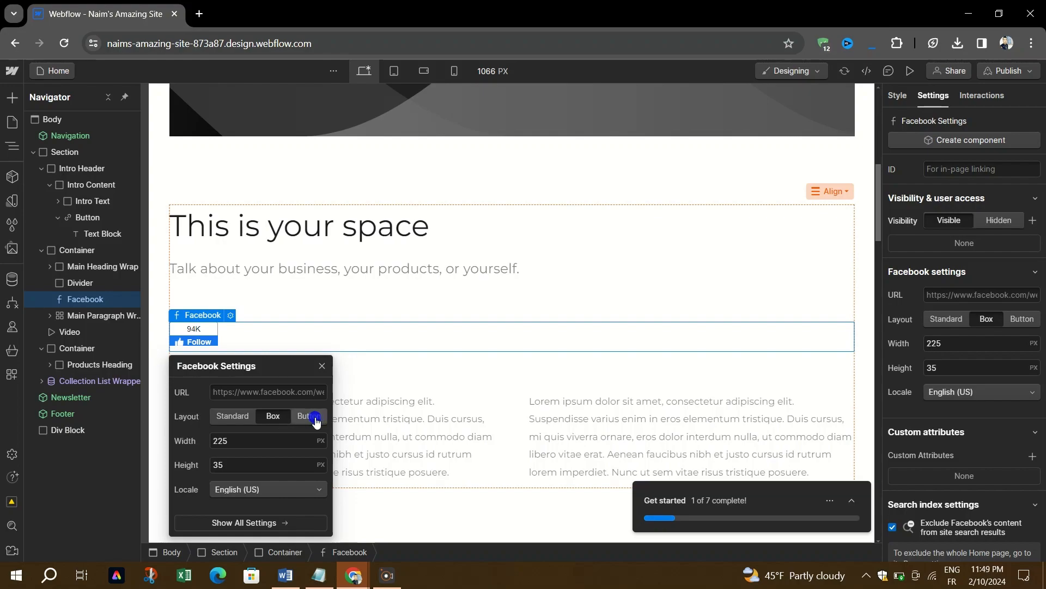
click(312, 417)
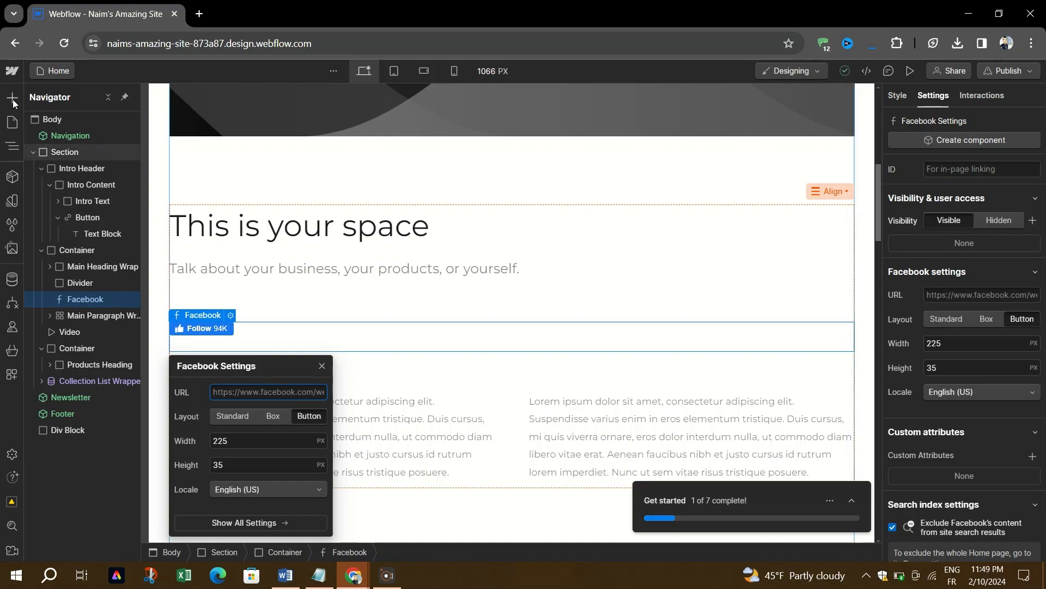
Step: Browse the Add Elements panel while the Facebook element keeps its Button layout
click(11, 97)
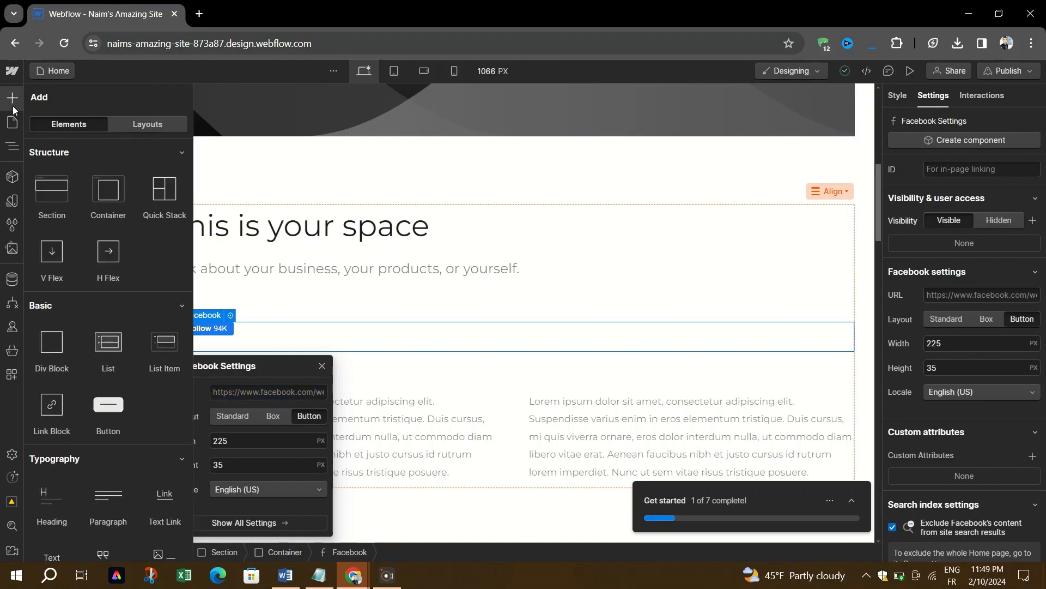
scroll(down, 3)
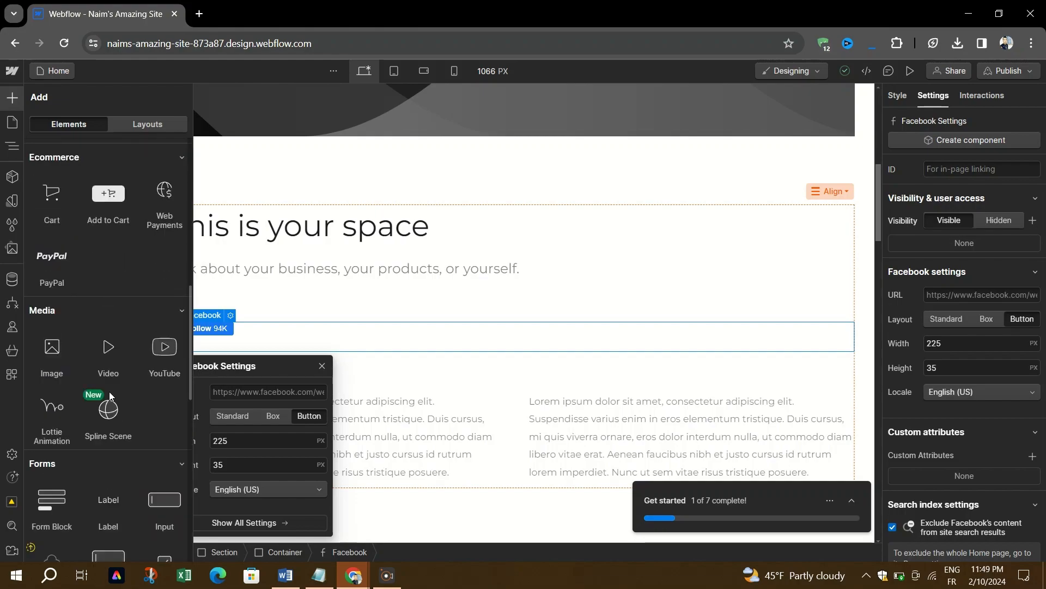
scroll(down, 3)
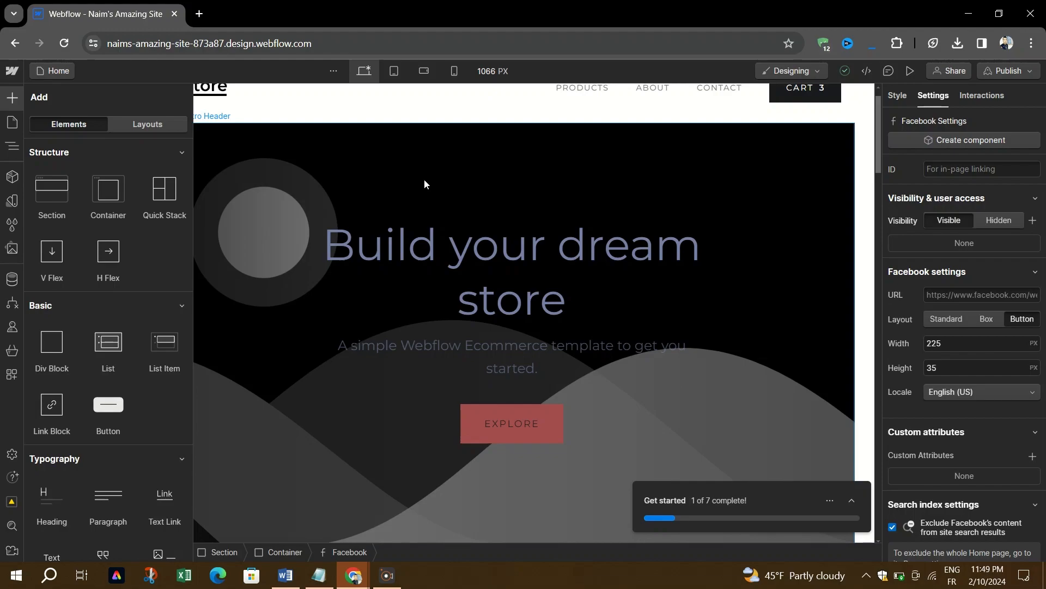
mouse_move(55, 360)
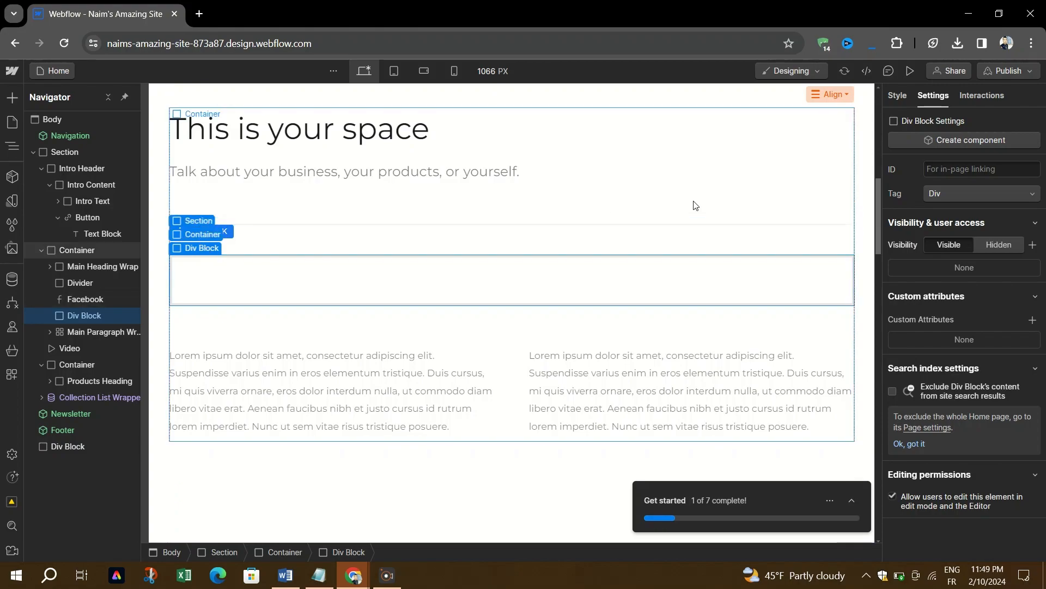
mouse_move(910, 71)
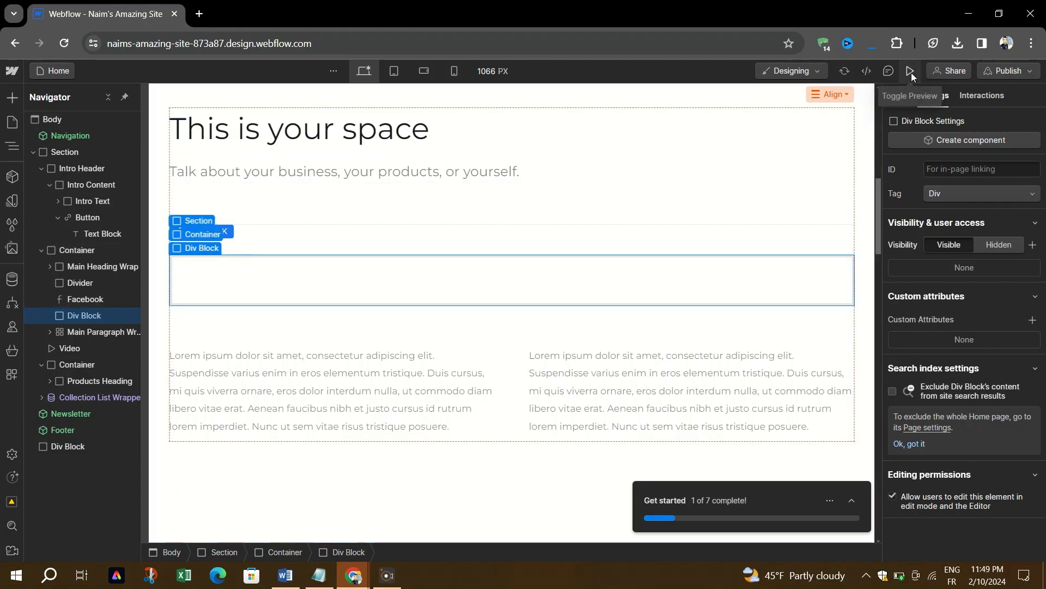